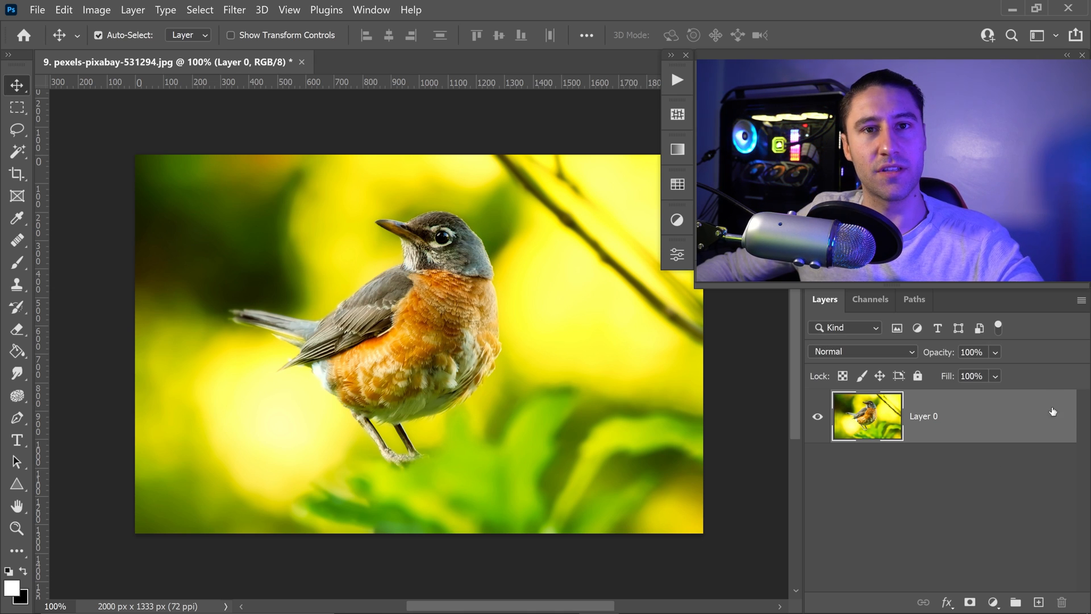
Step: Duplicate Layer 0 with Ctrl+J and hide the original robin photo layer beneath the copy
key("ctrl+j")
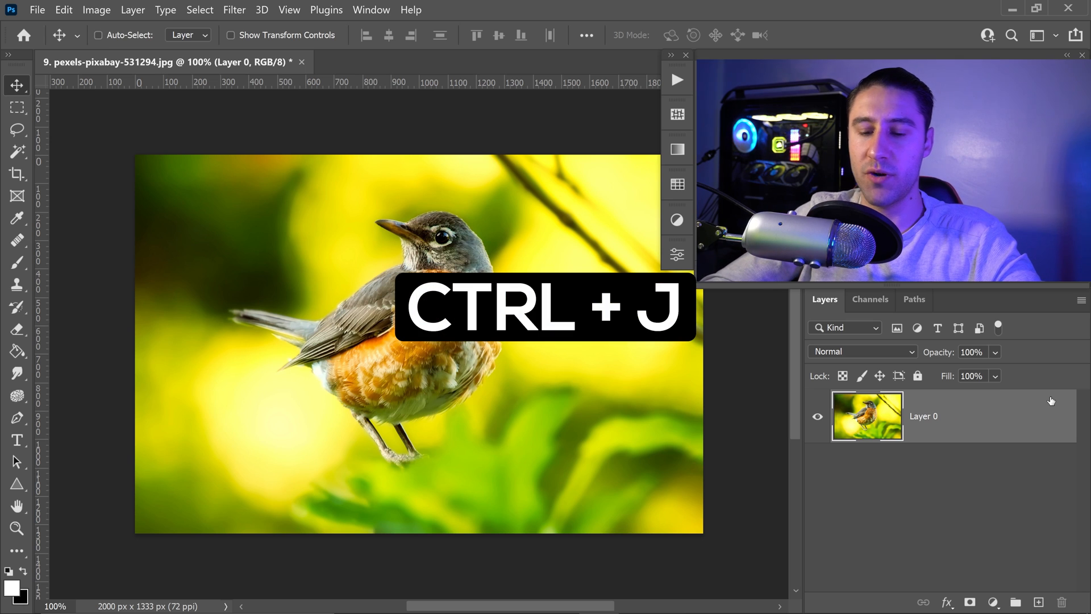
key("ctrl+j")
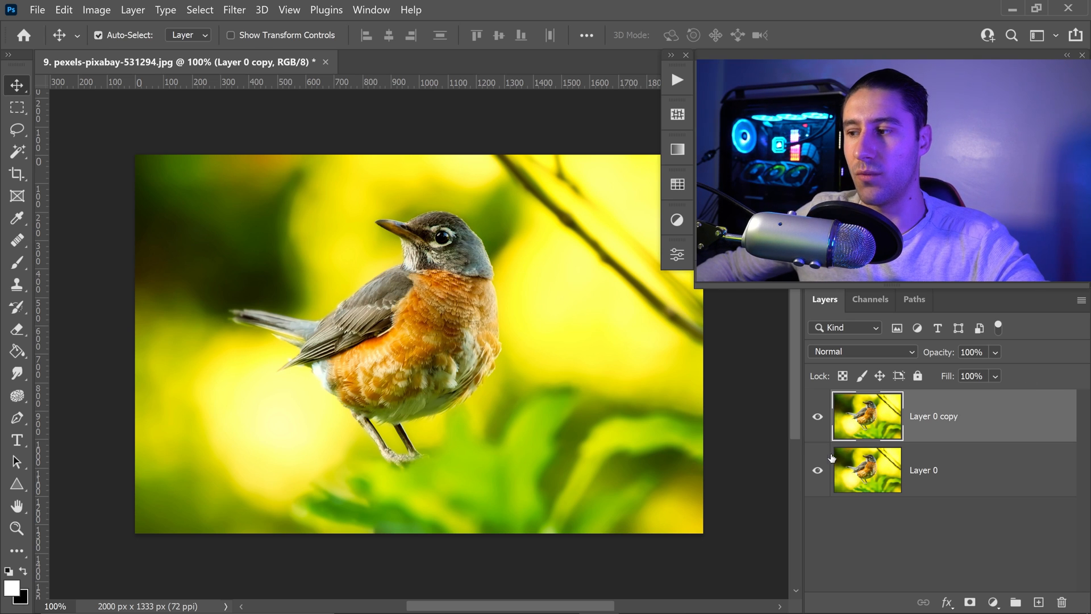
left_click(818, 470)
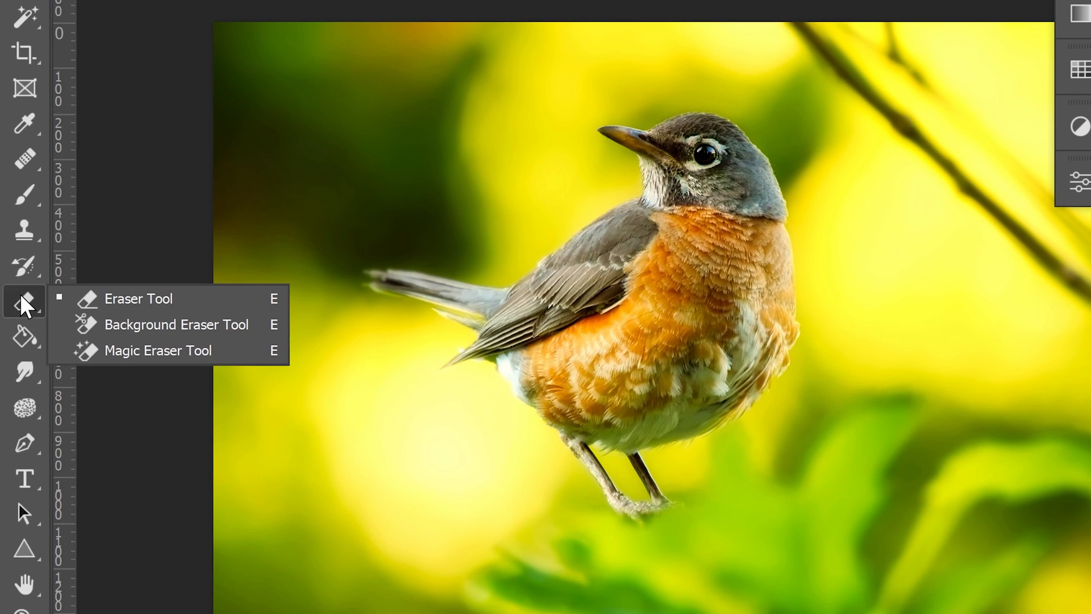
mouse_move(167, 325)
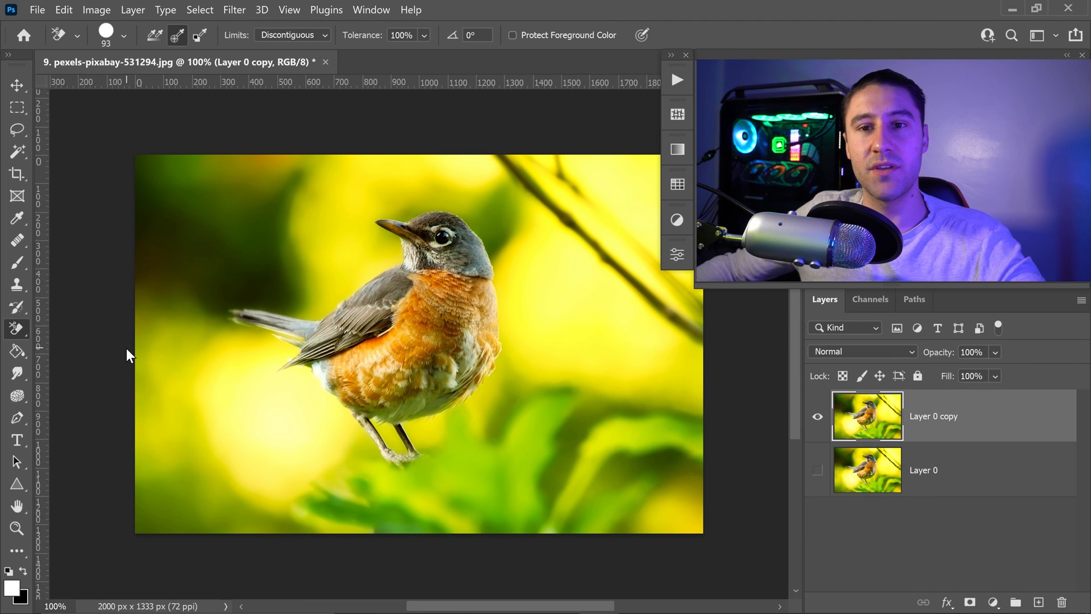
mouse_move(175, 360)
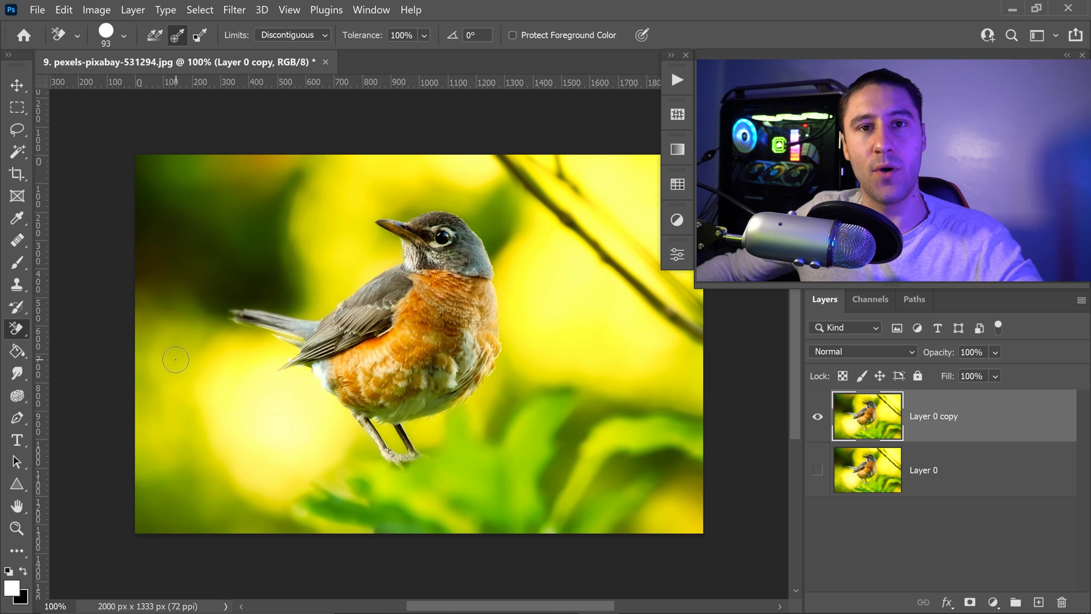
mouse_move(216, 371)
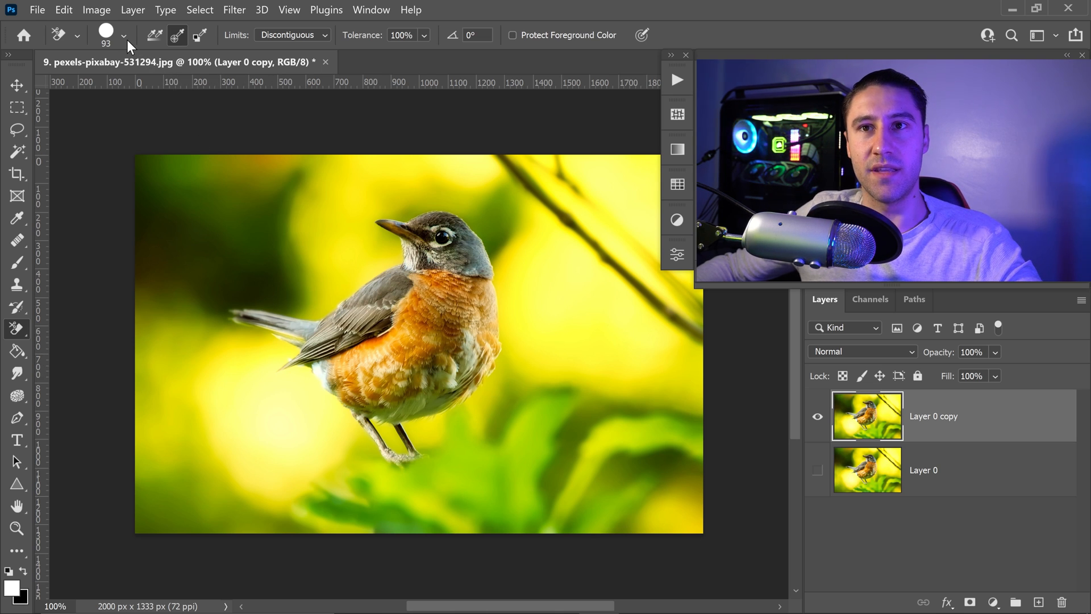
Step: Pick the Background Eraser and erase background around the beak, head, neck and SAMPLE watermark
left_click(125, 34)
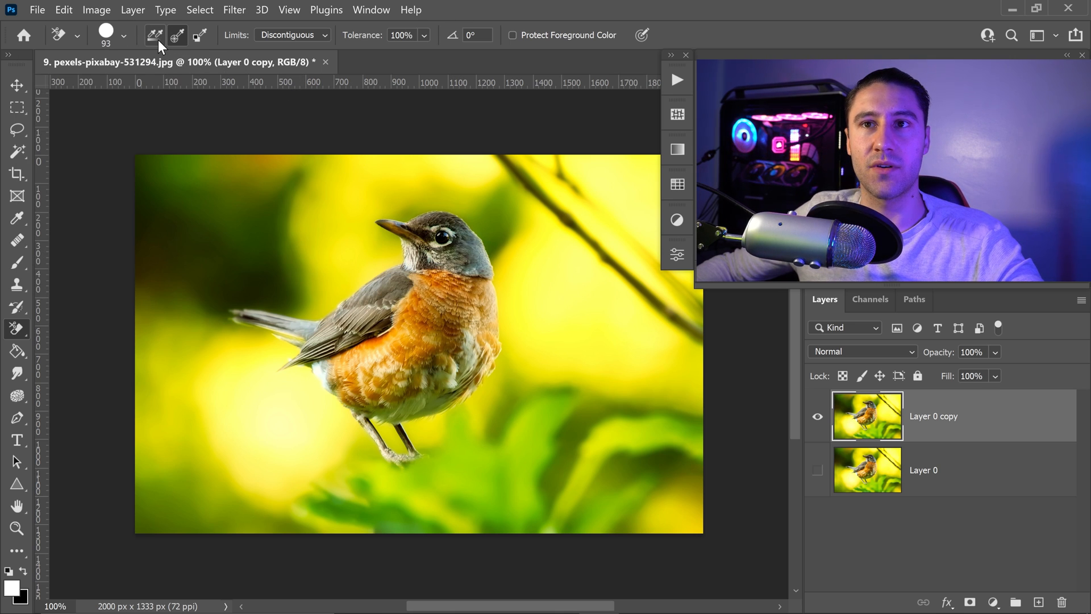
mouse_move(177, 35)
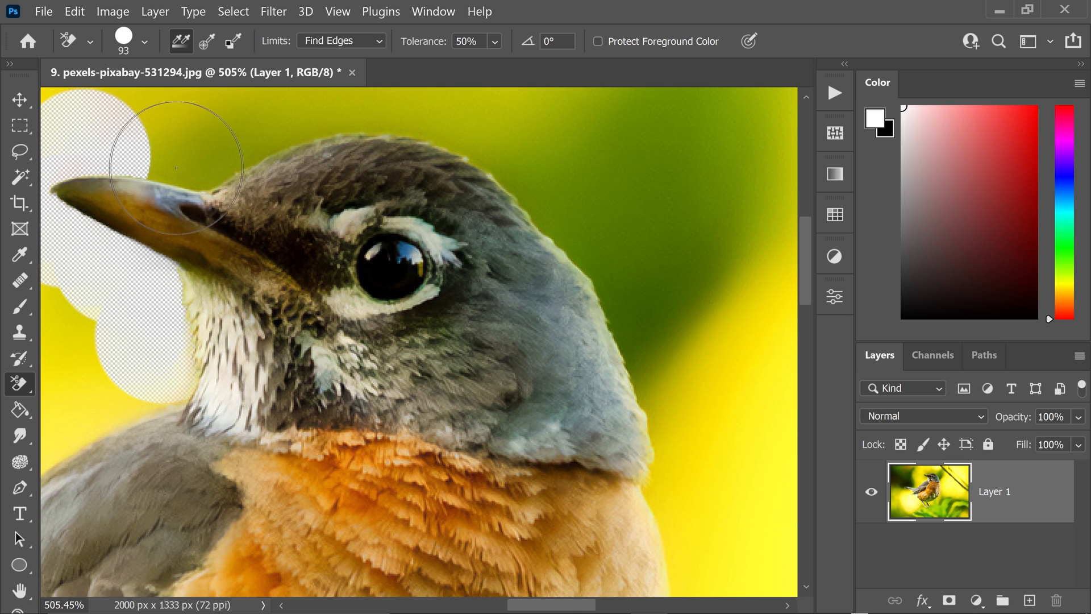
left_click_drag(177, 168, 530, 163)
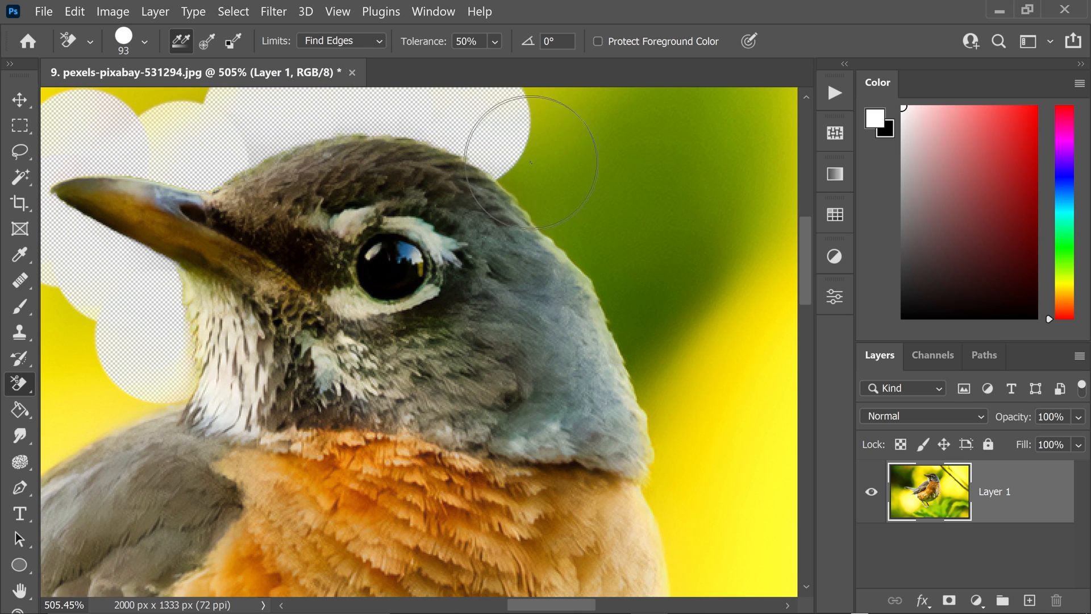
left_click_drag(532, 162, 701, 424)
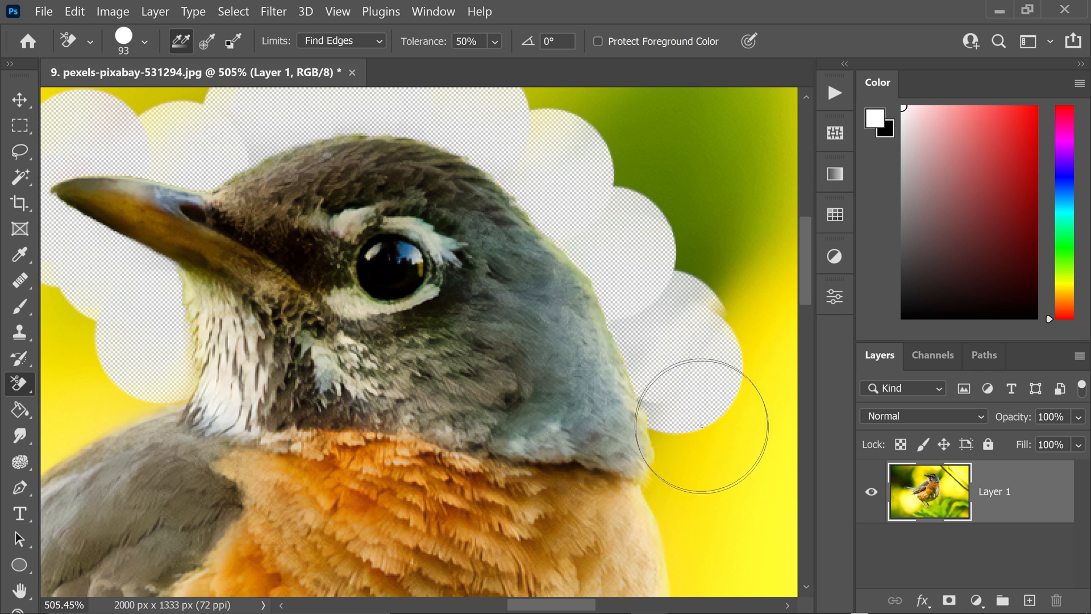
left_click_drag(701, 426, 647, 493)
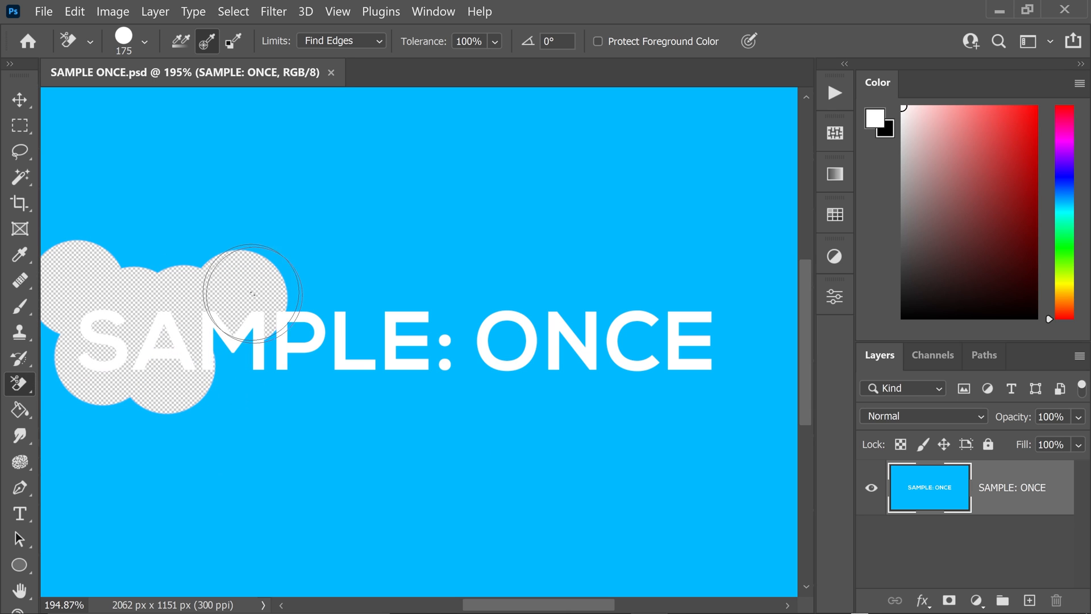
left_click_drag(254, 292, 442, 382)
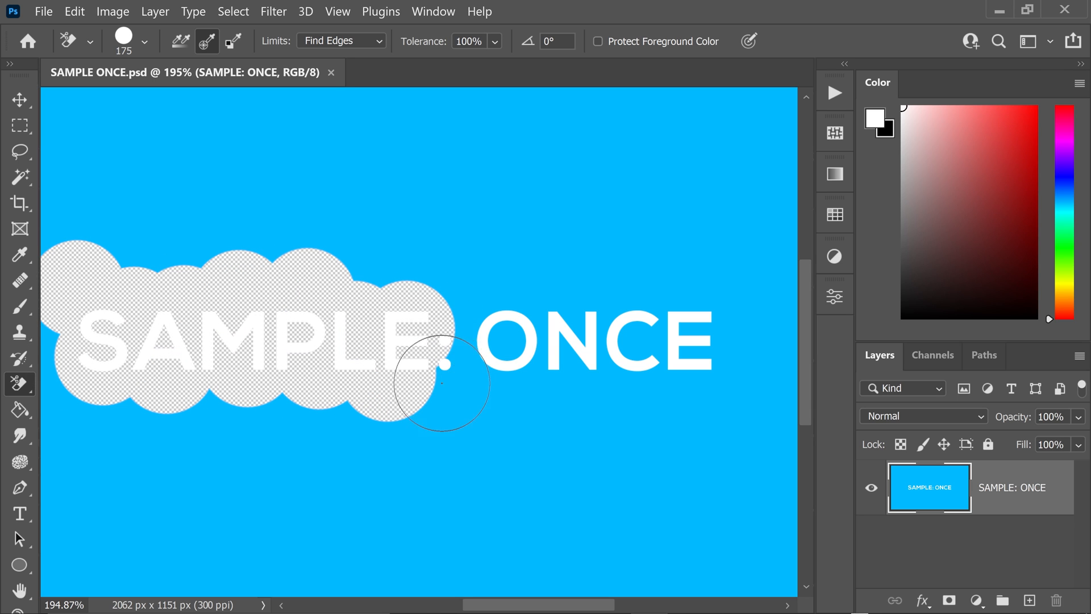
left_click_drag(438, 382, 710, 355)
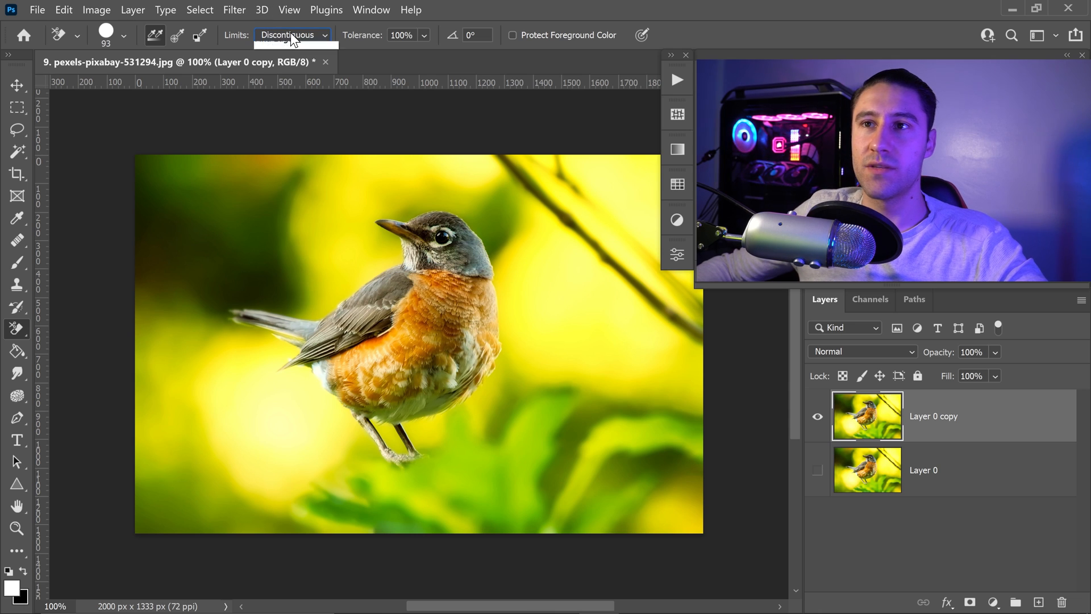
Step: Set the Background Eraser's Limits option to Find Edges
left_click(293, 34)
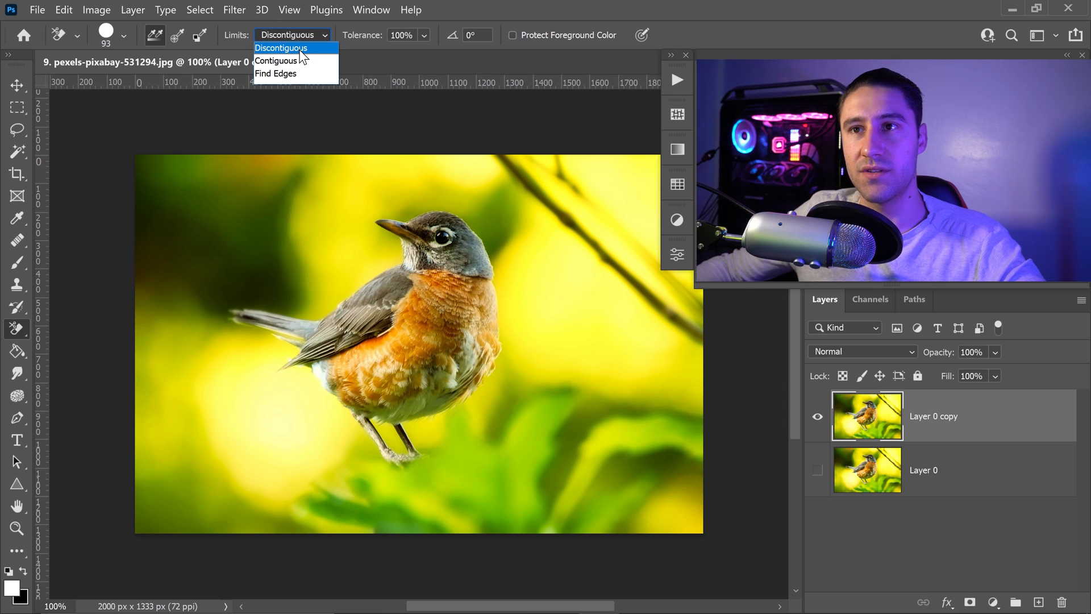
mouse_move(295, 74)
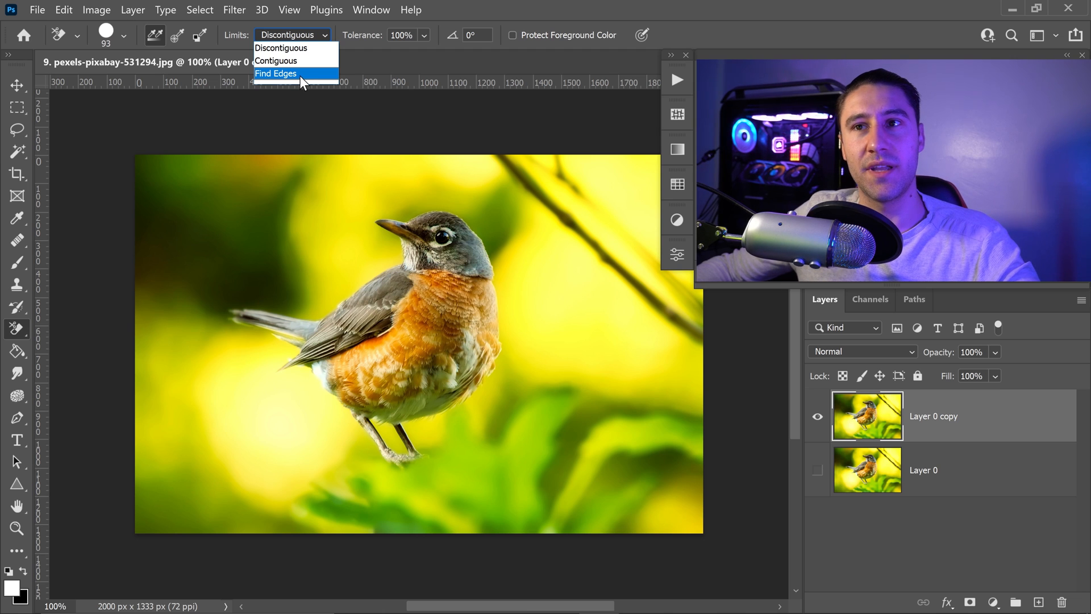
left_click(275, 74)
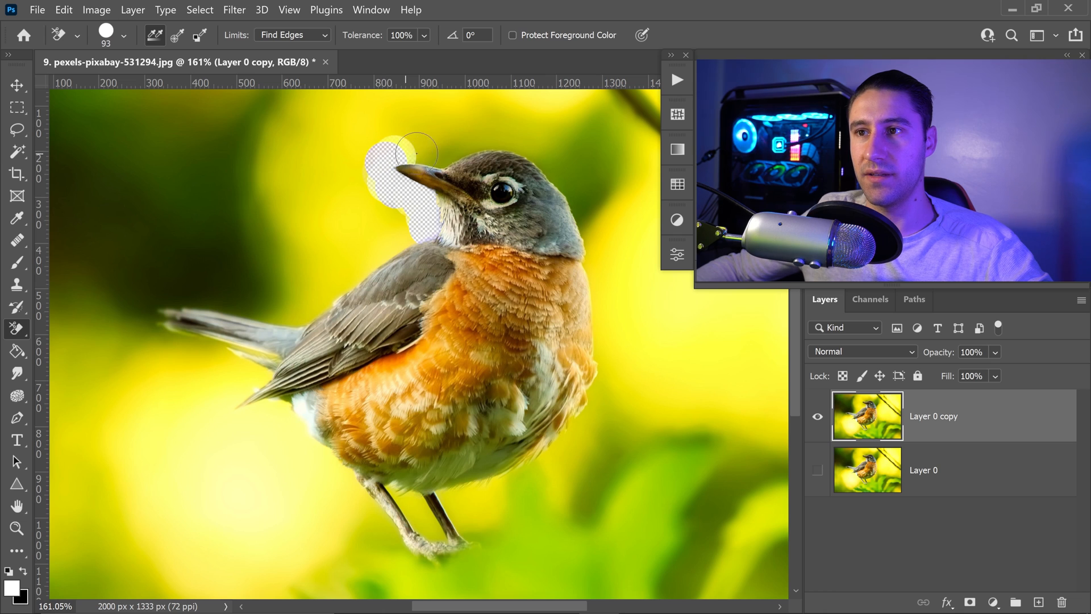
Step: Erase background around the beak, belly, legs, back and tail, switching Tolerance between 40% and 20%
left_click_drag(418, 149, 511, 136)
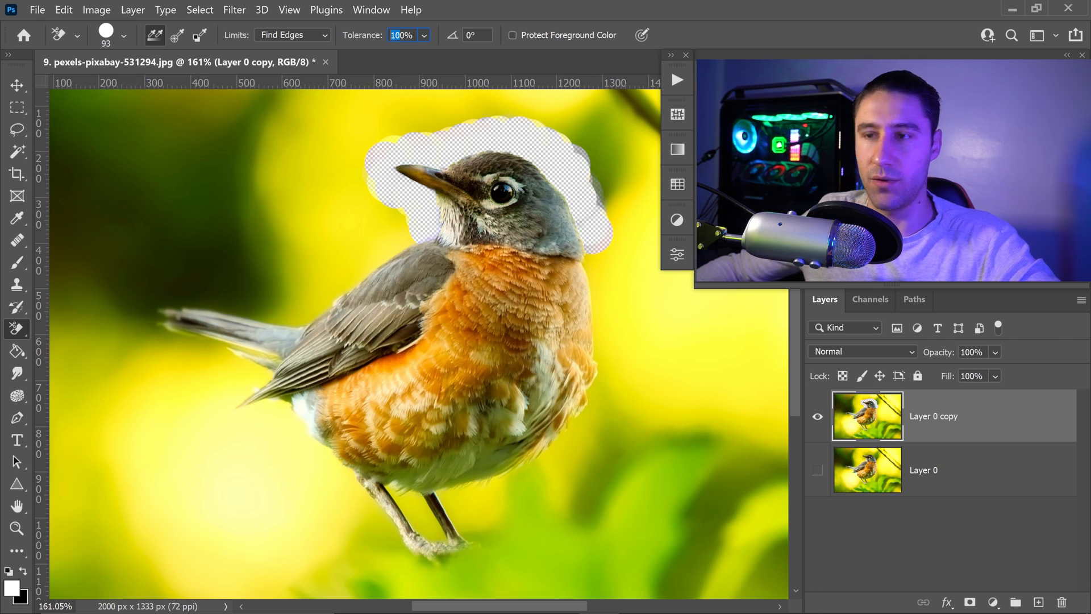
type("40")
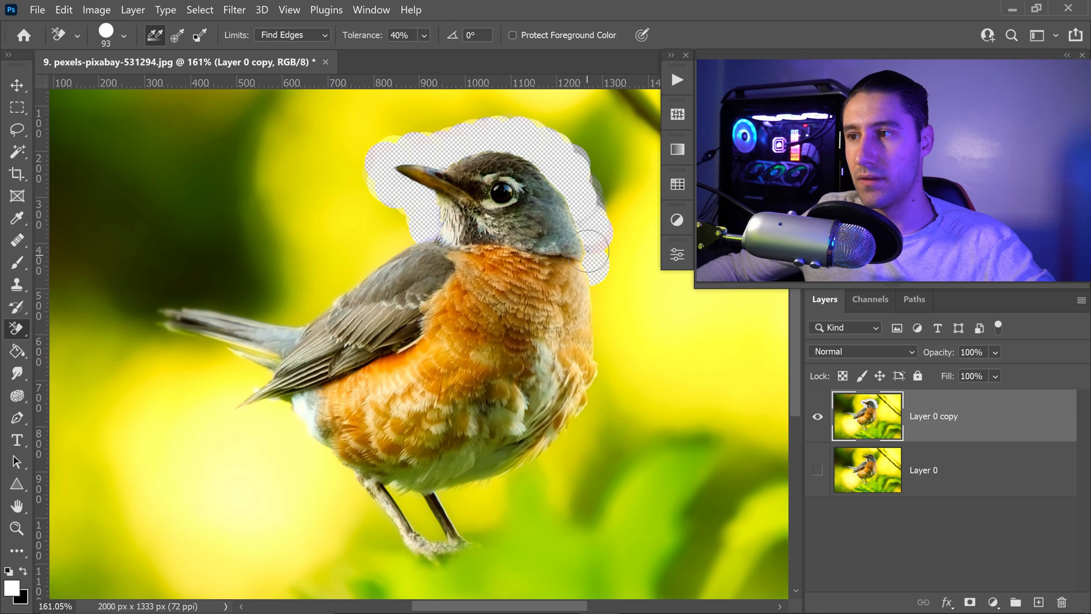
mouse_move(581, 202)
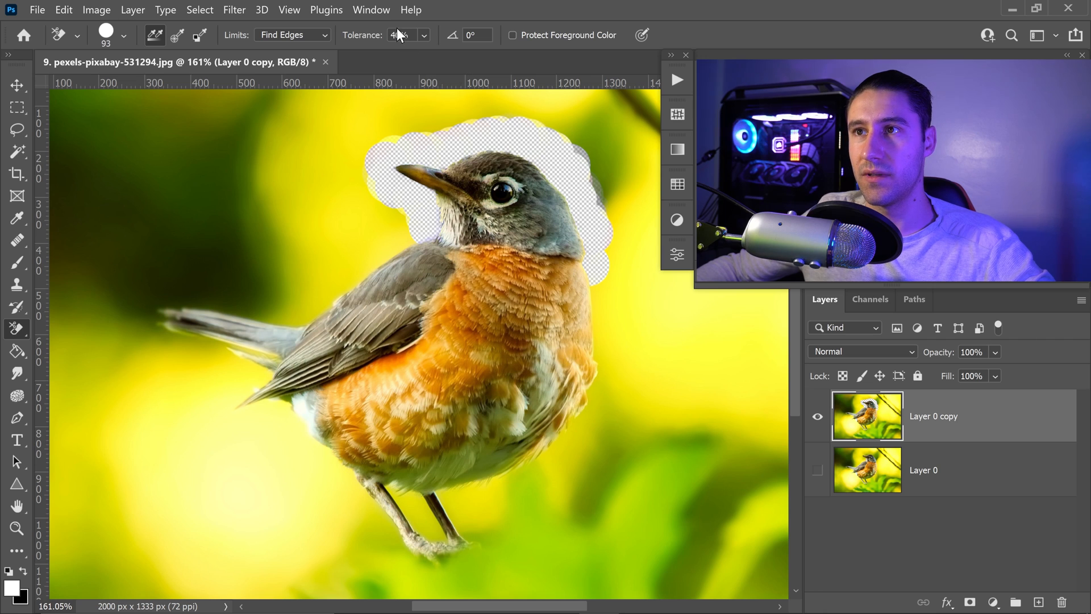
type("20")
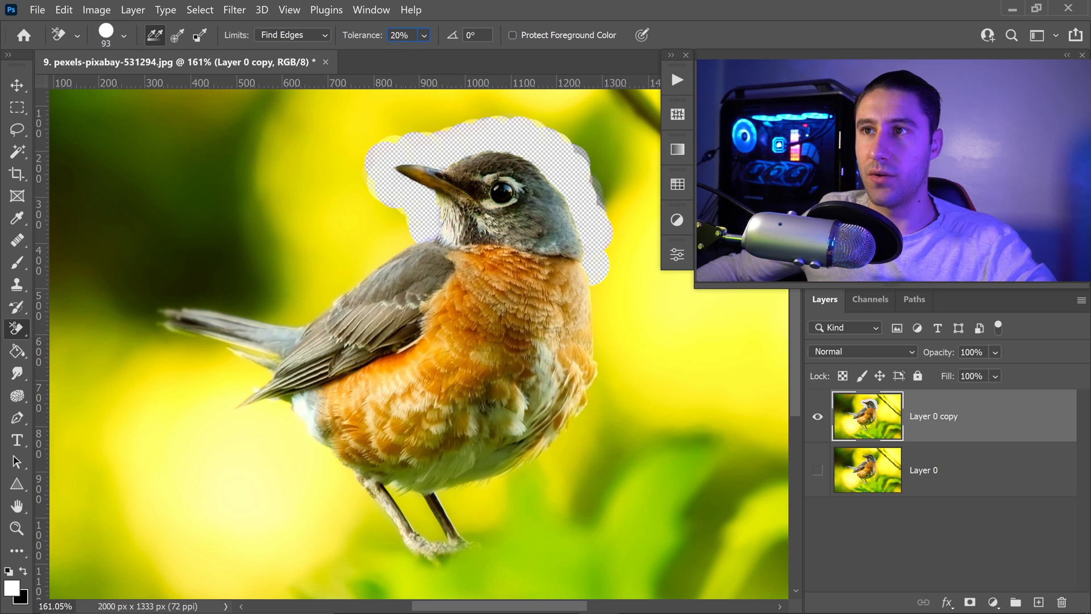
type("40")
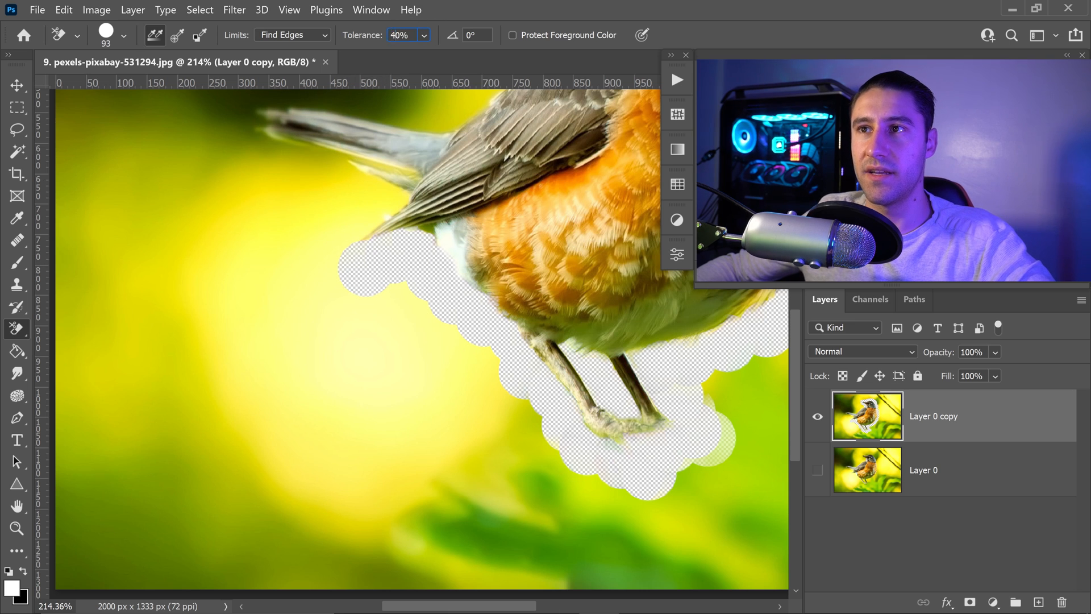
left_click_drag(440, 54, 439, 54)
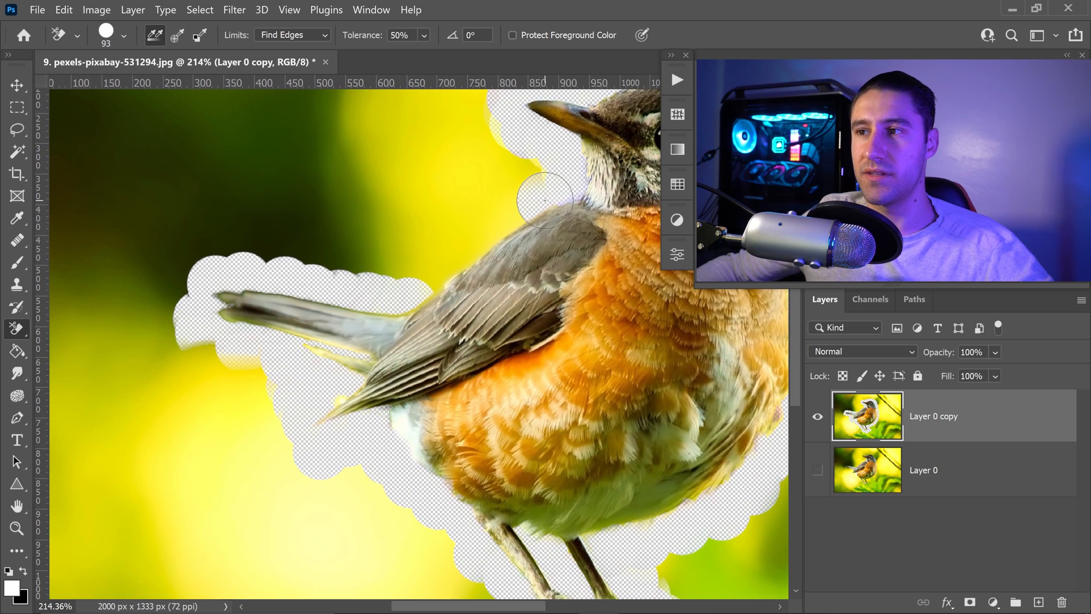
left_click_drag(546, 201, 483, 240)
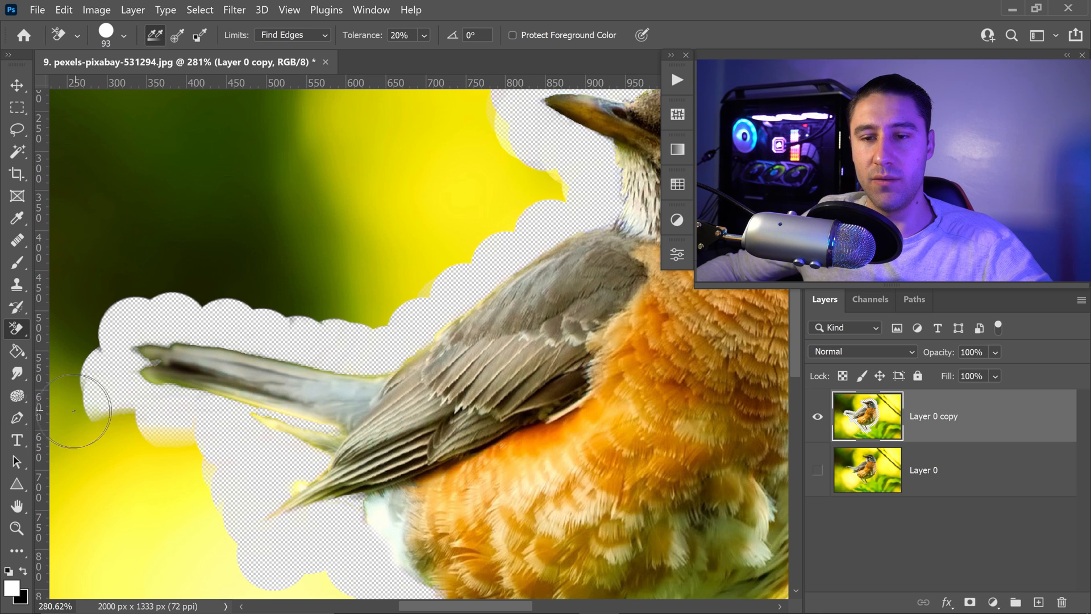
left_click(17, 417)
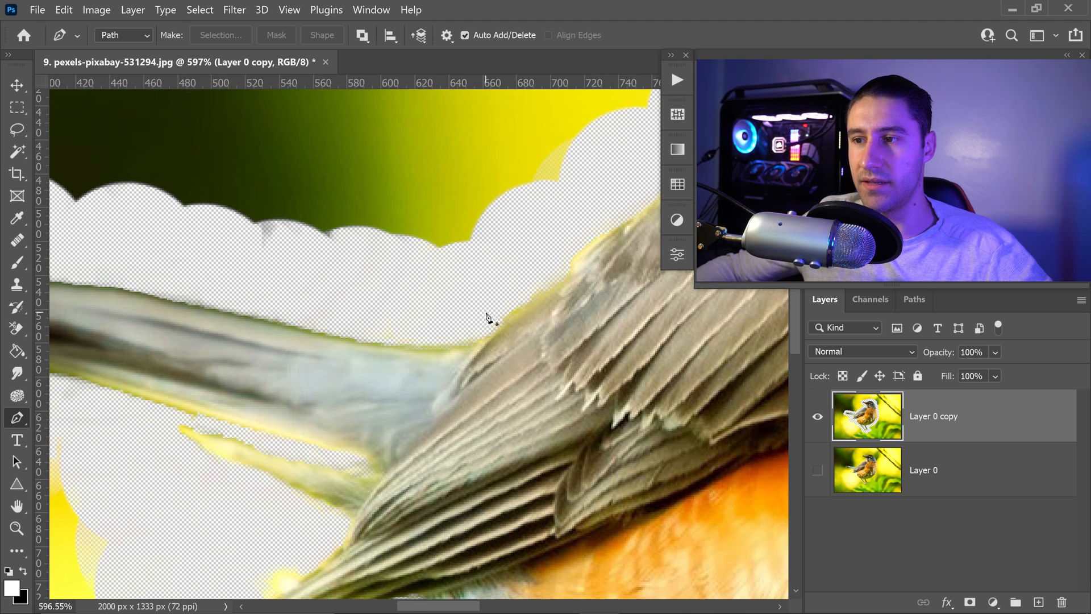
Step: Trace the tail with a Pen path, make a 2 px feathered selection, delete the fringe, deselect
left_click(480, 336)
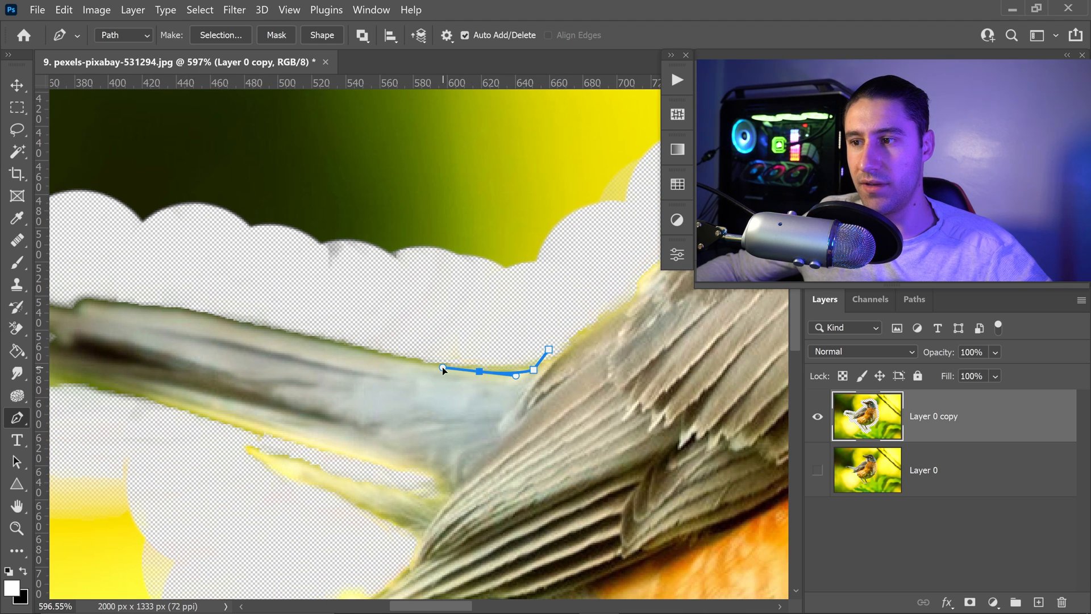
left_click(197, 316)
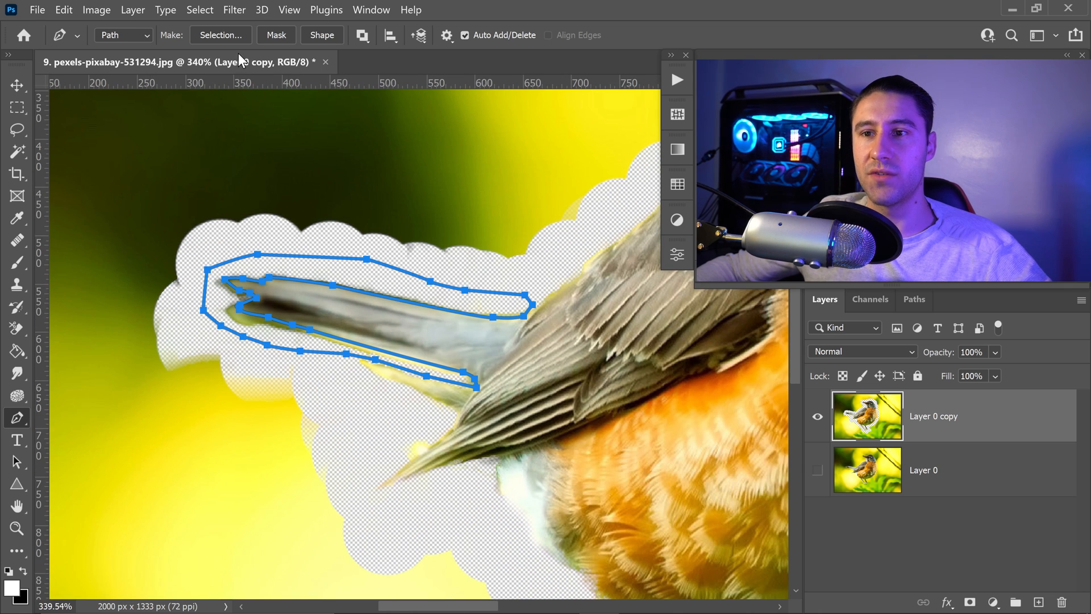
left_click(220, 34)
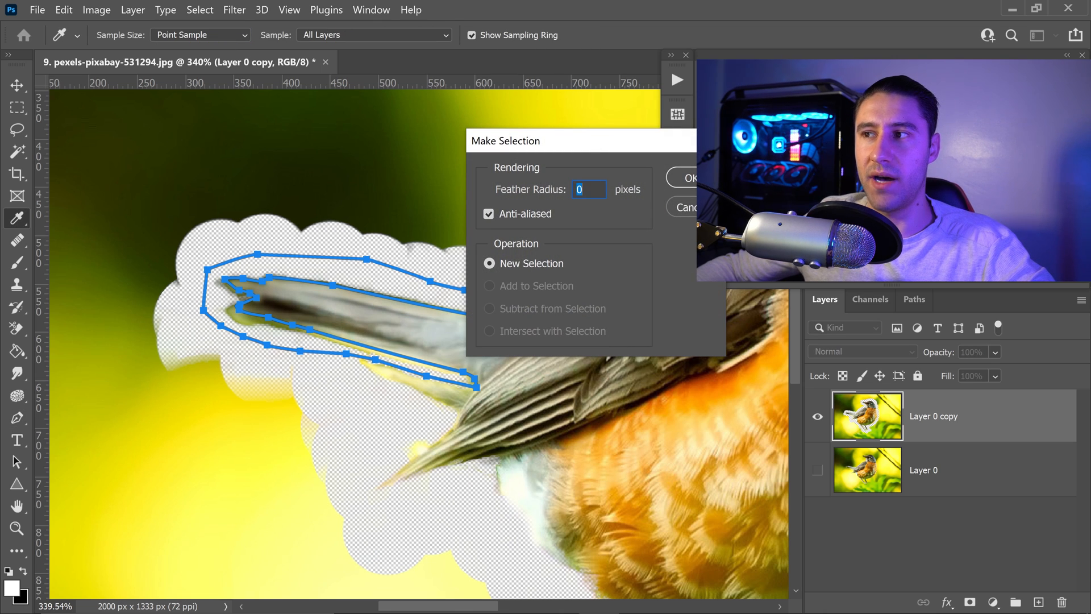
type("2")
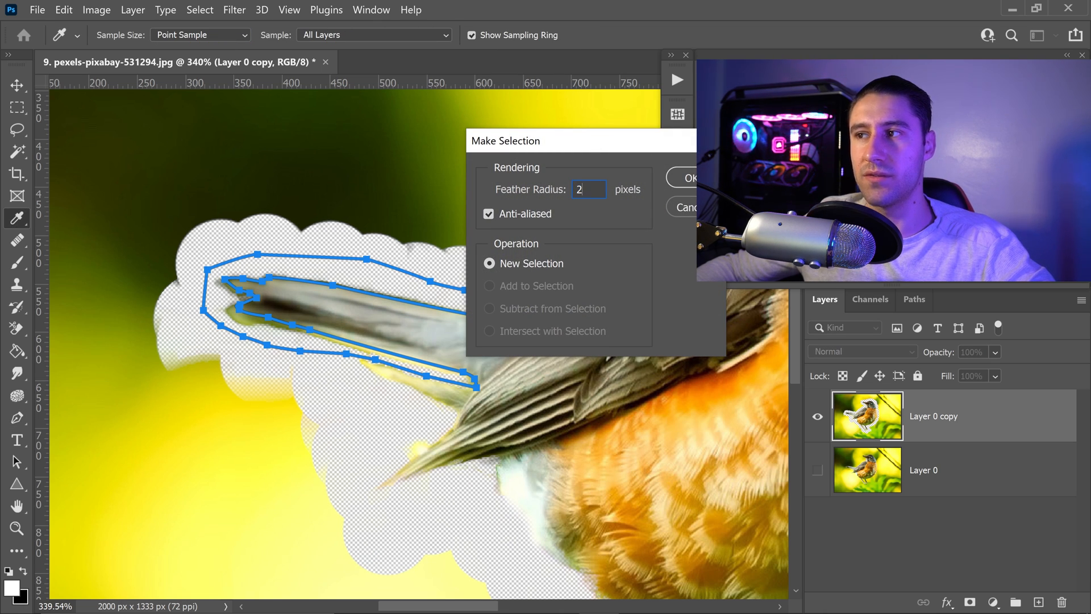
left_click(687, 177)
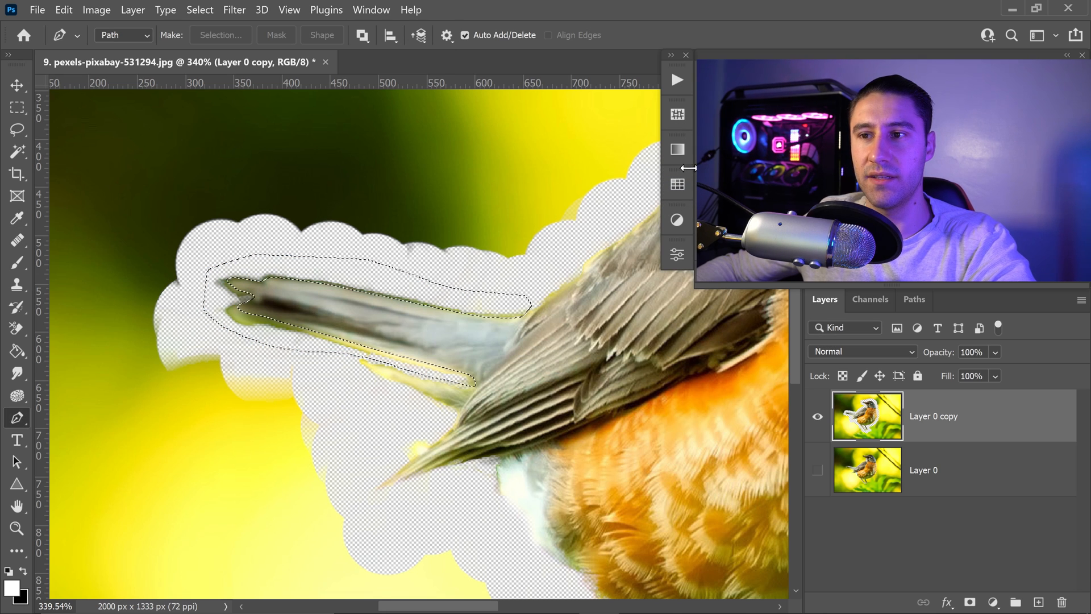
key("delete")
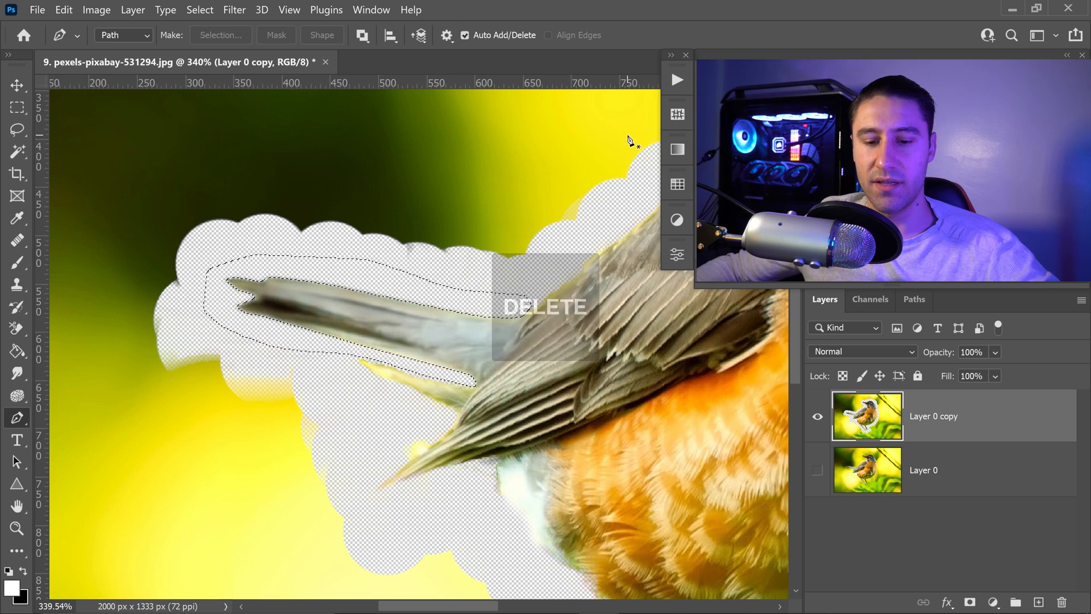
key("ctrl+d")
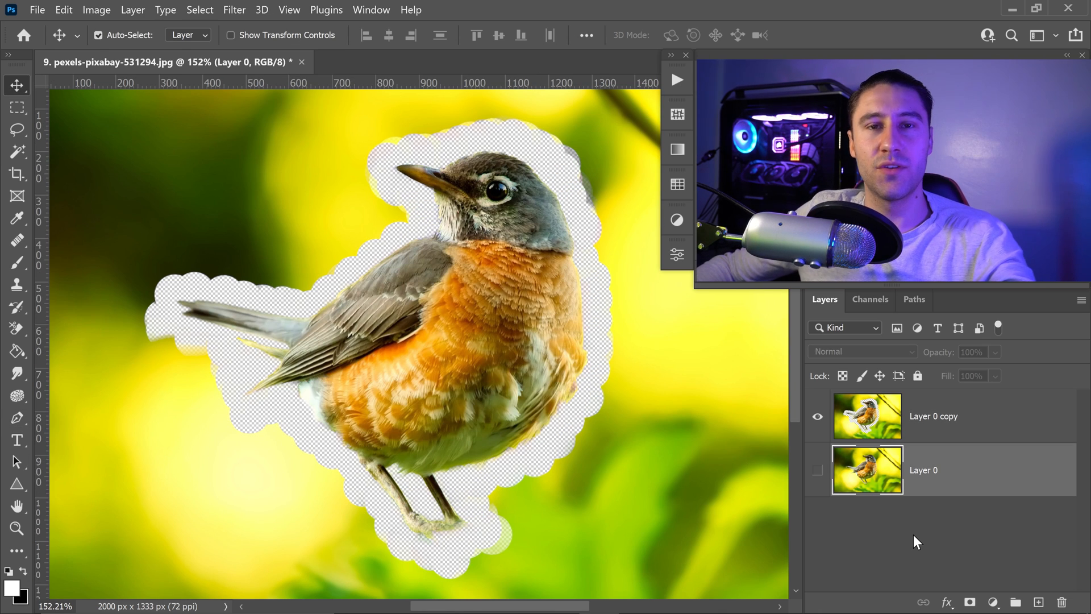
Step: Add a red Solid Color fill layer beneath the robin copy layer
left_click(992, 602)
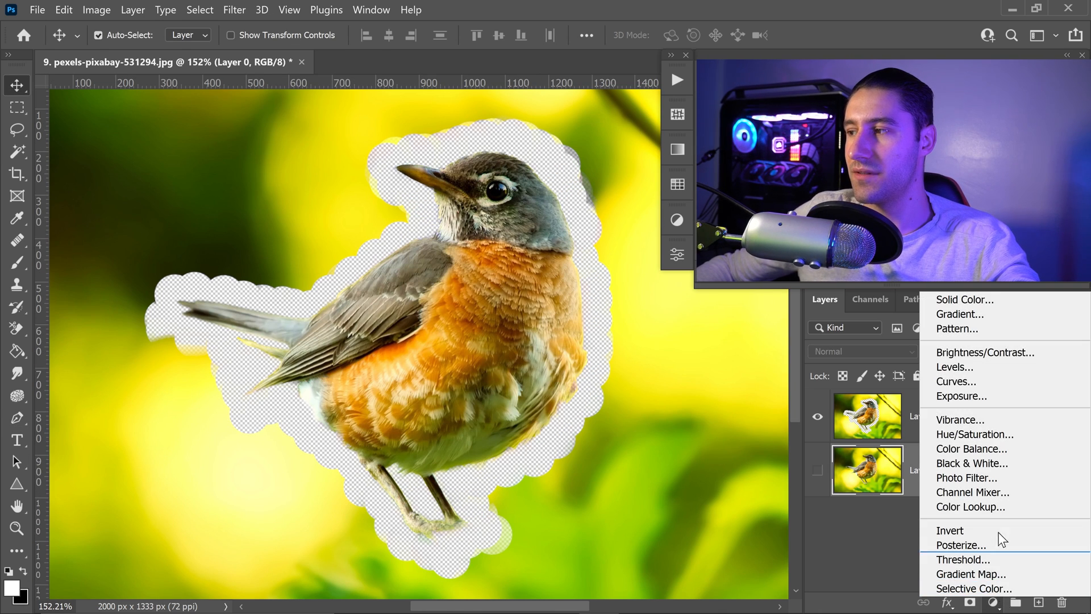
left_click(965, 299)
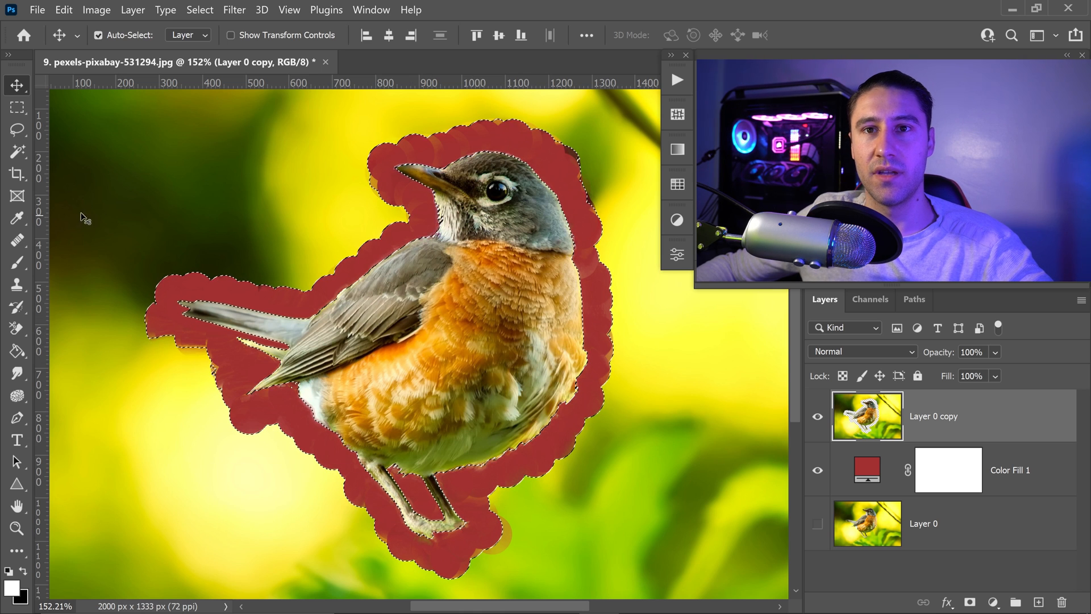
left_click(16, 130)
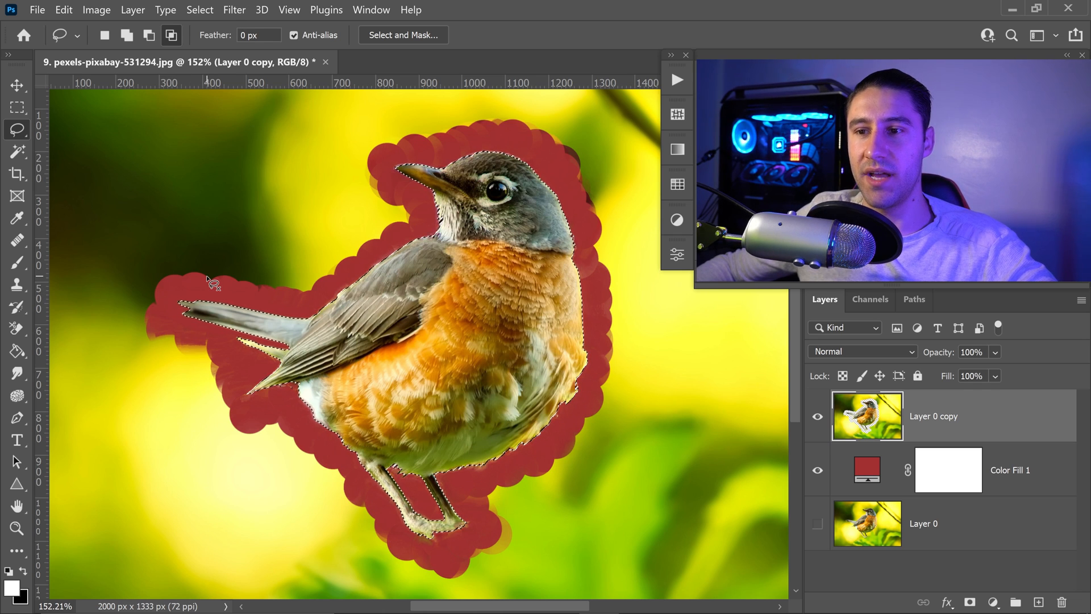
Step: Copy the selected robin to Layer 1, hide Layer 0 copy, and load Layer 1's outline as a selection
key("ctrl+j")
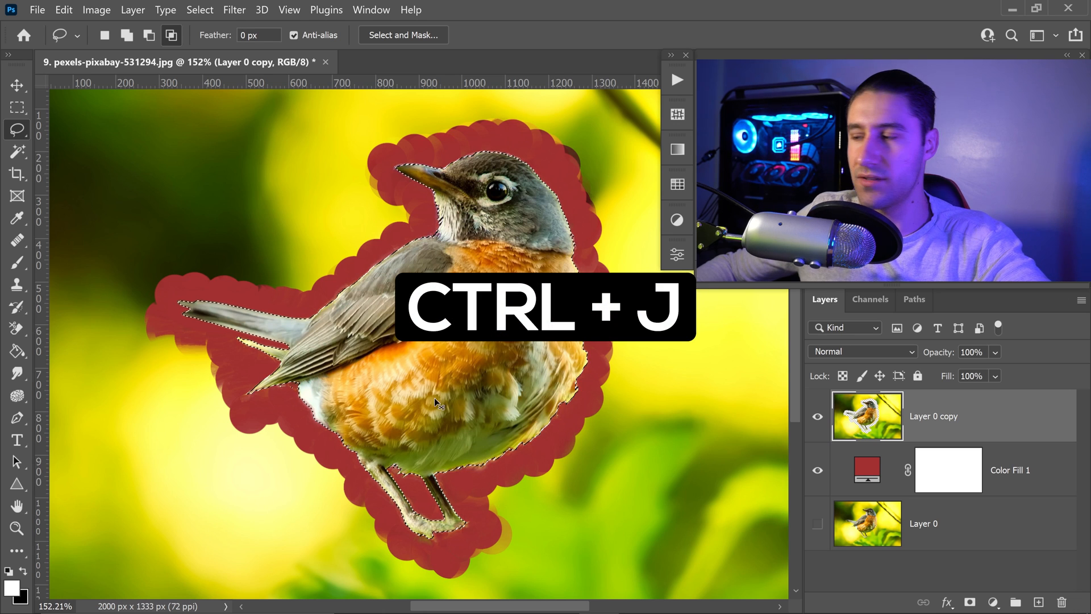
key("ctrl+j")
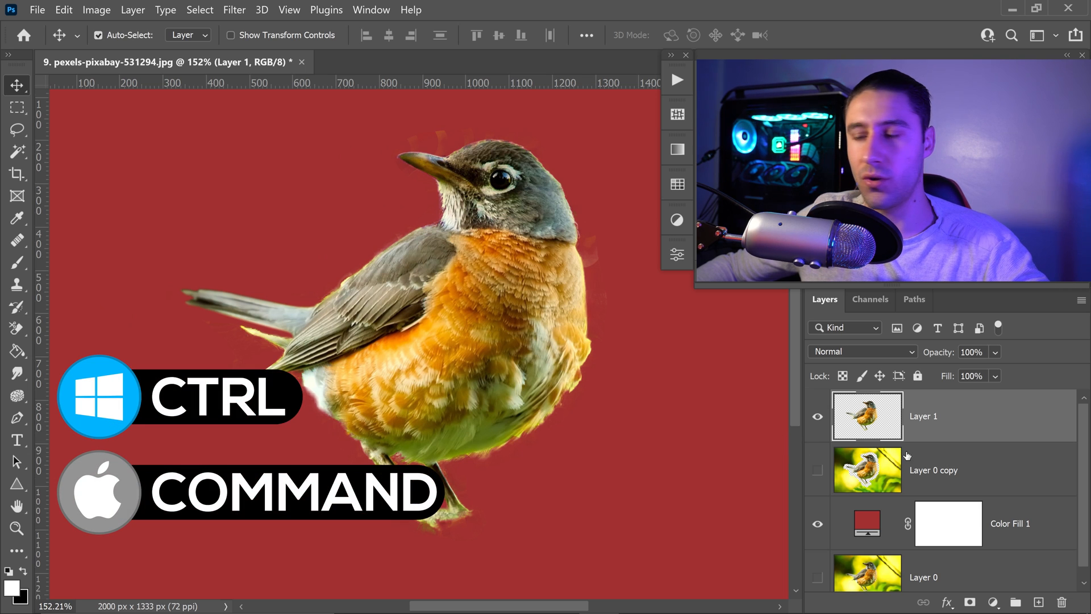
left_click(866, 416)
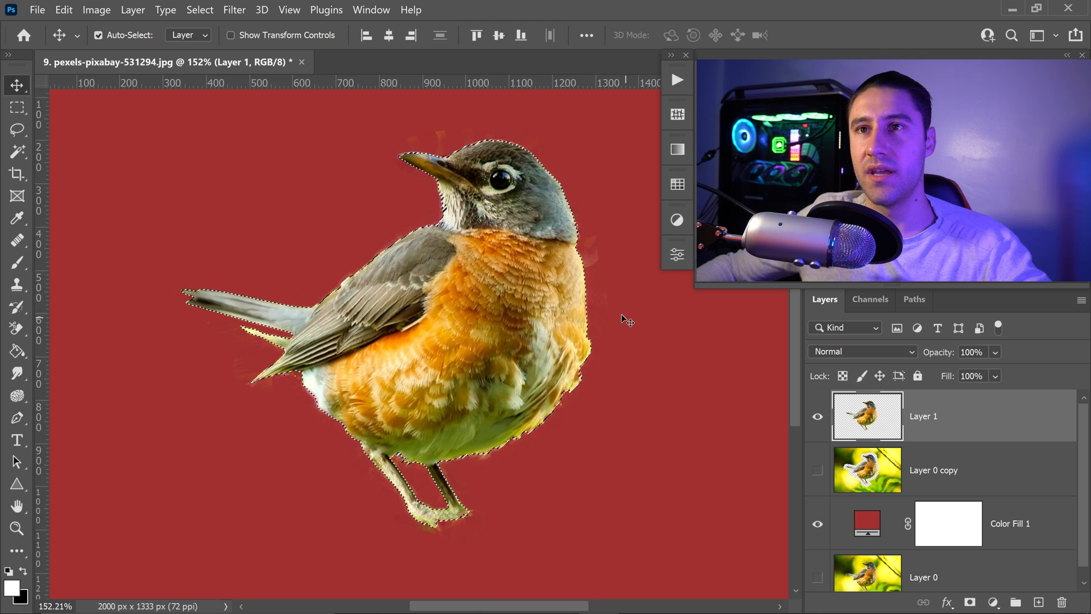
Step: Contract the robin selection by 1 pixel
left_click(199, 10)
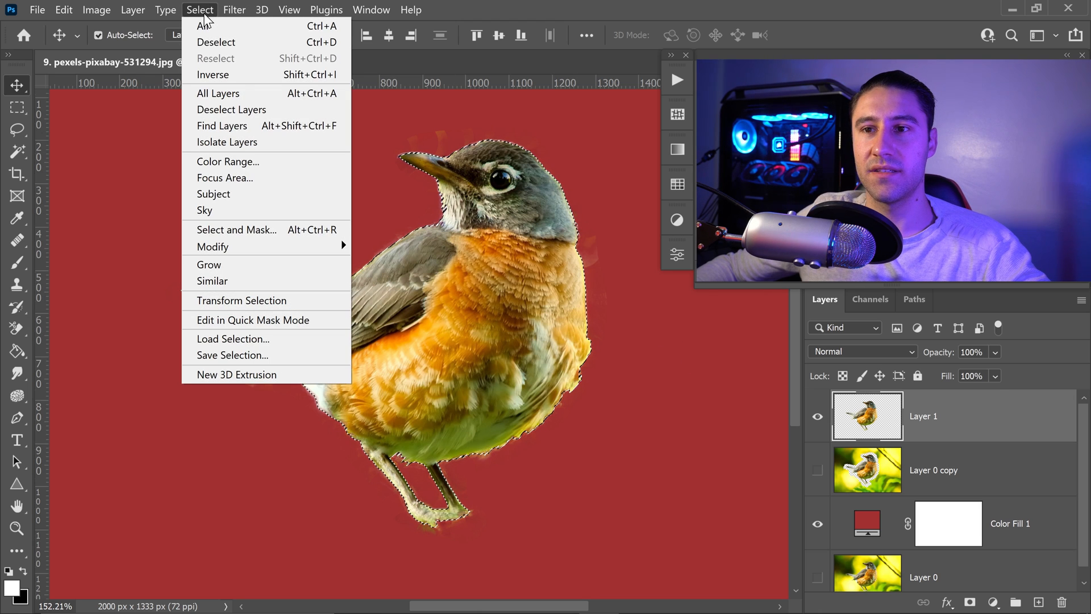
mouse_move(214, 246)
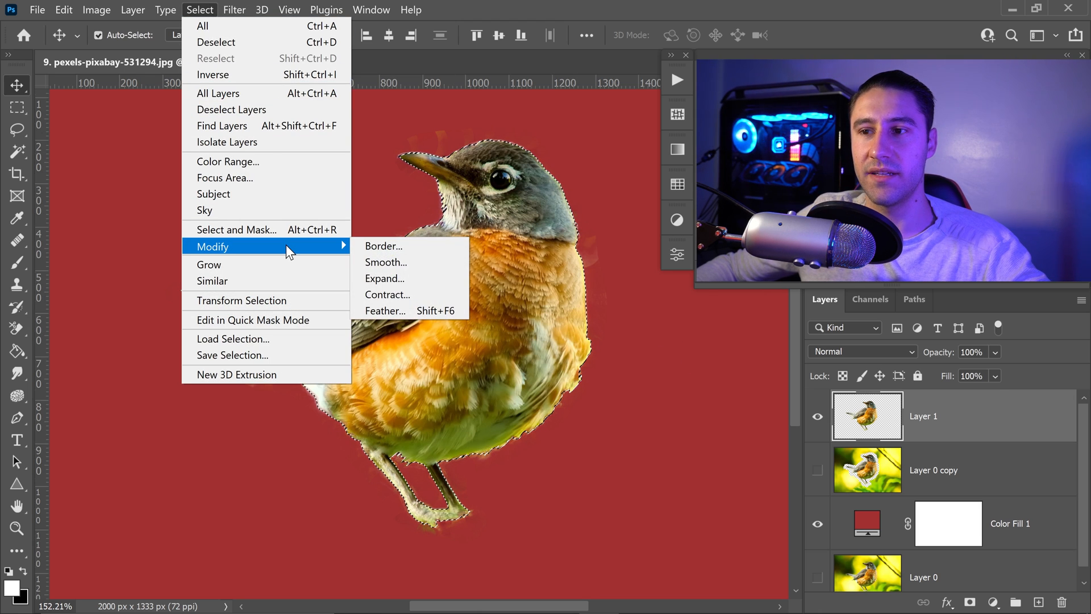
left_click(387, 294)
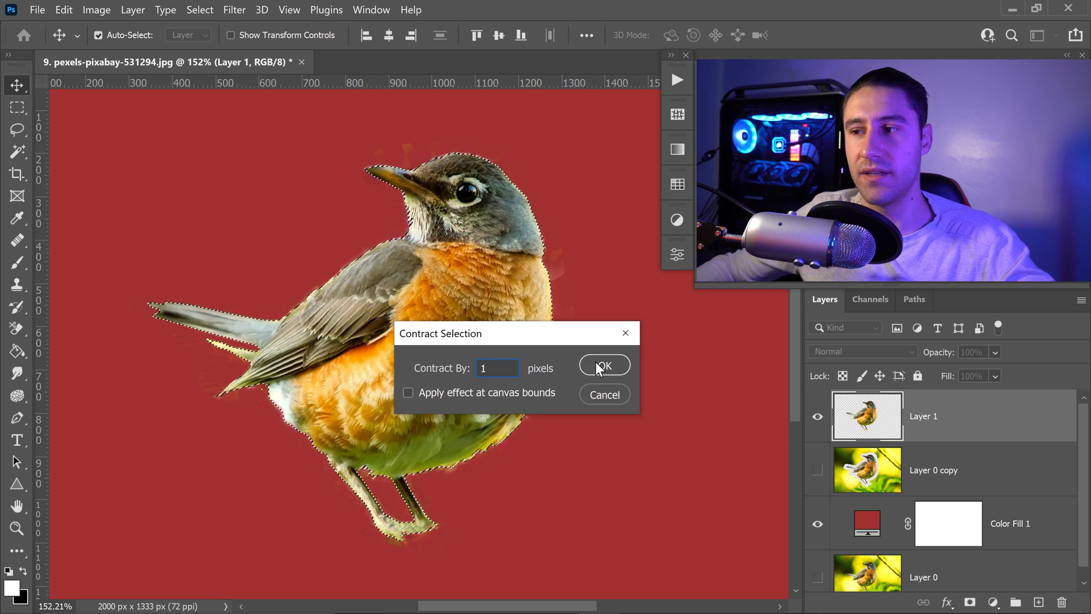
left_click(603, 366)
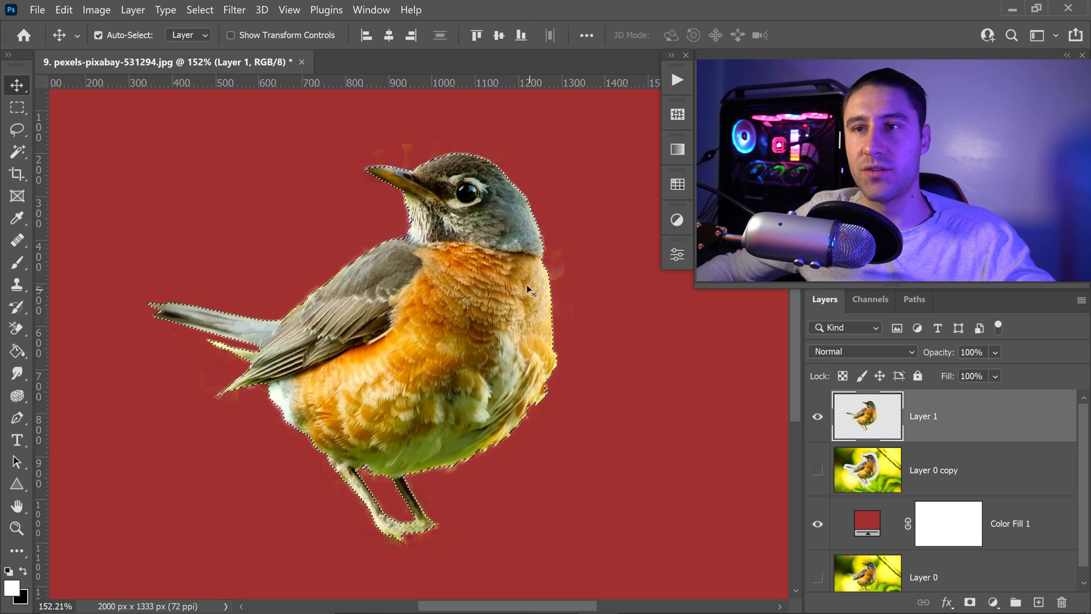
Step: Feather the selection by 1 pixel and invert it to cover the surrounding fringe
left_click(199, 9)
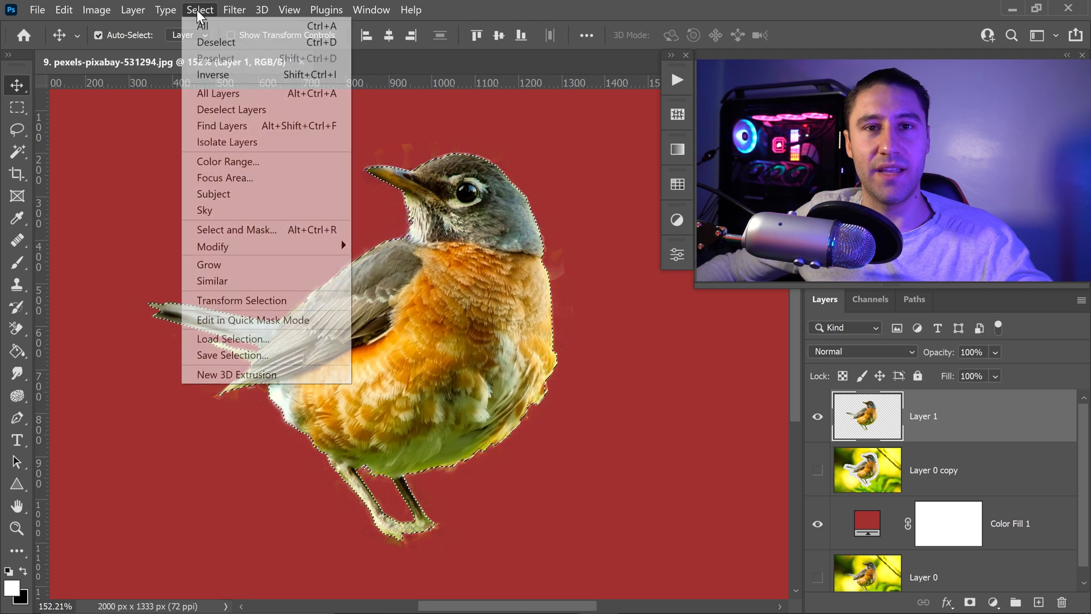
mouse_move(212, 246)
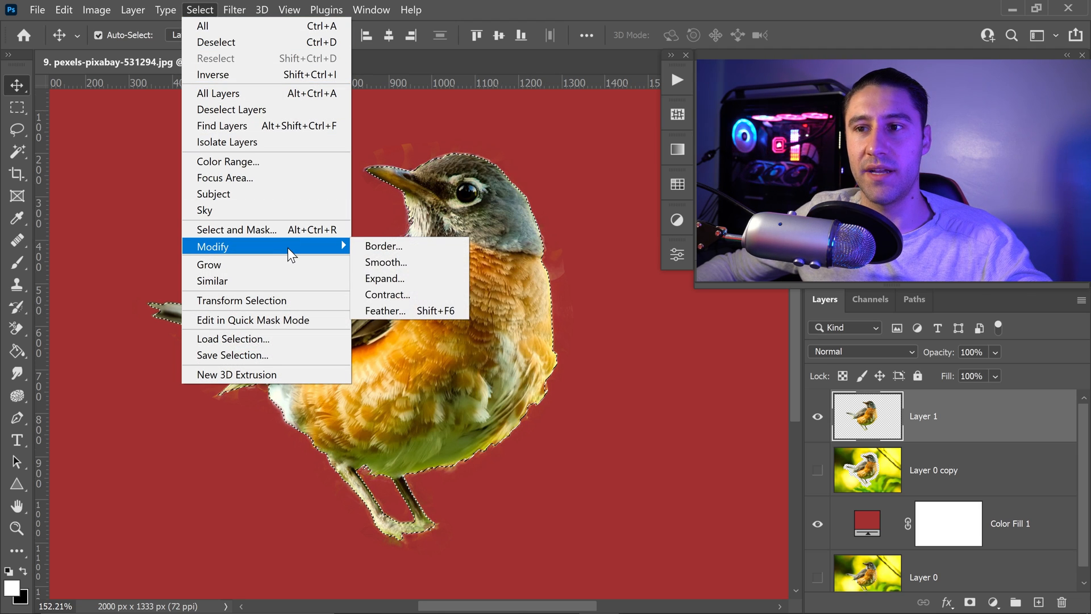
left_click(386, 310)
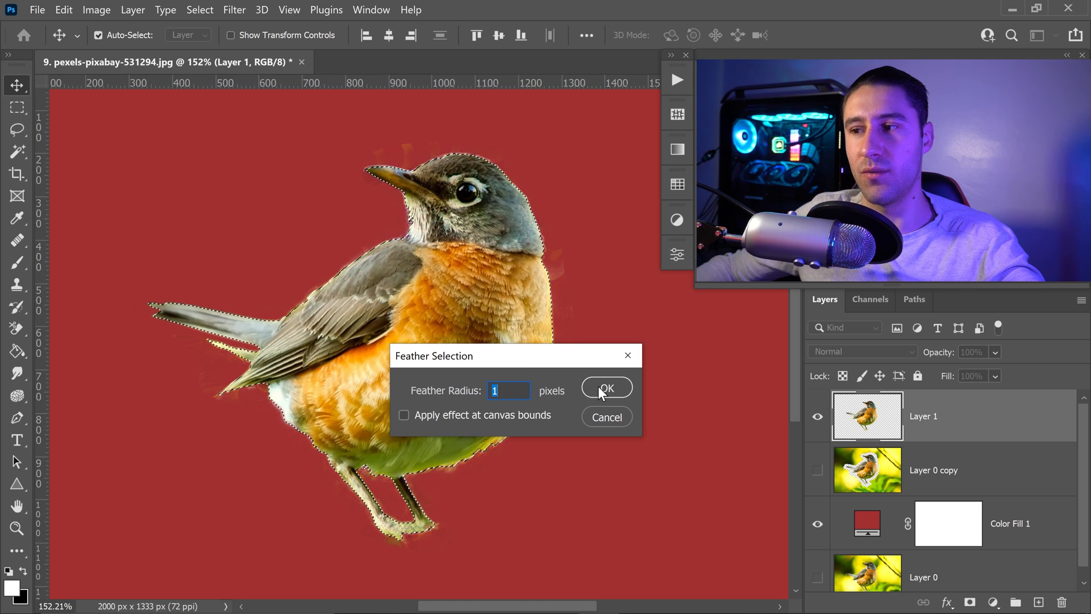
left_click(605, 388)
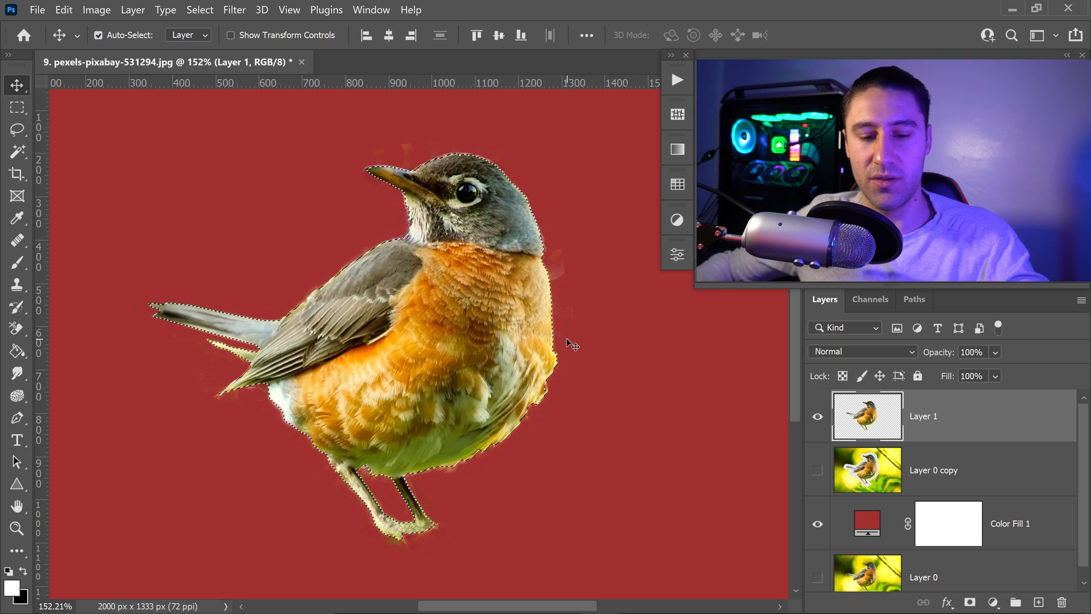
key("ctrl+shift+i")
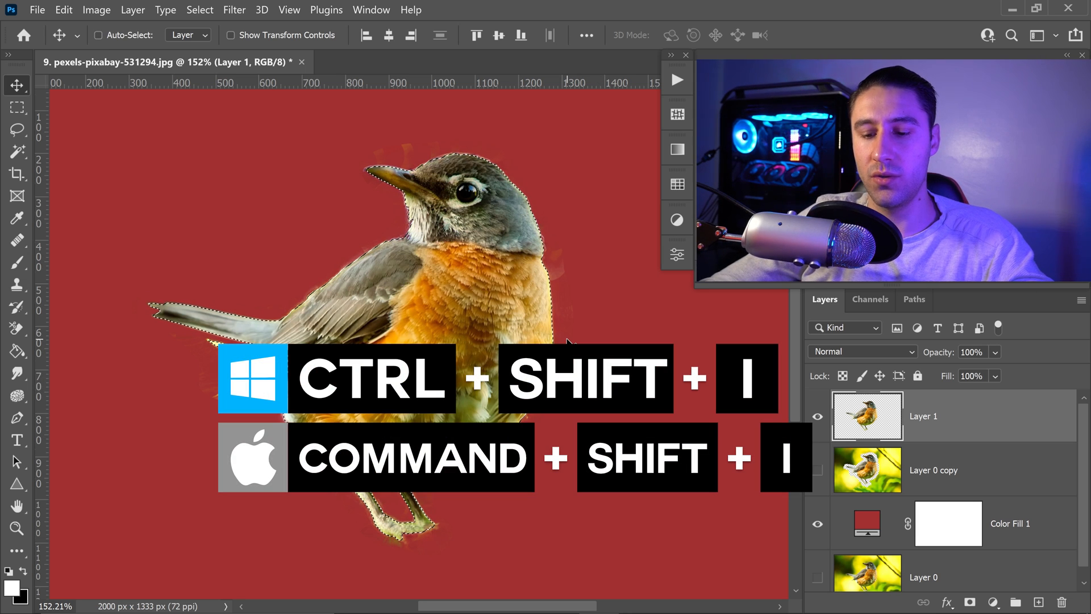